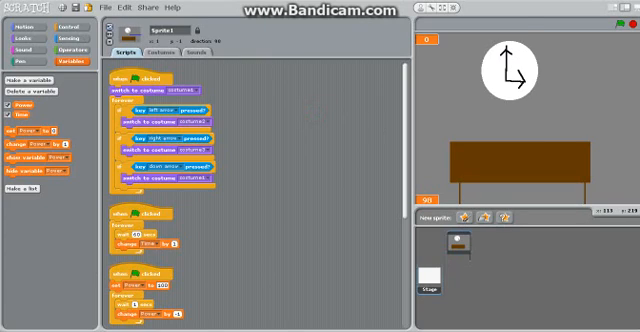
{"action": "mouse_move", "coordinate": [524, 24]}
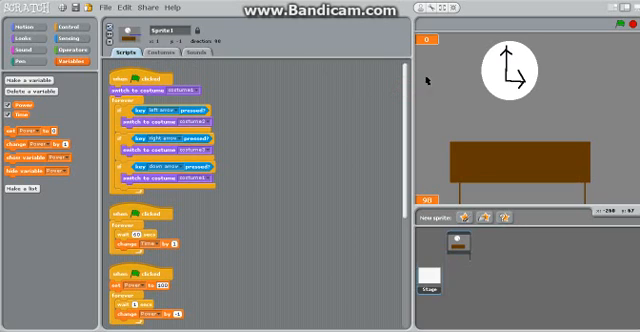
Scroll up through the clock sprite's costume-switching scripts to review them
{"action": "scroll", "scroll_direction": "up", "scroll_amount": 3}
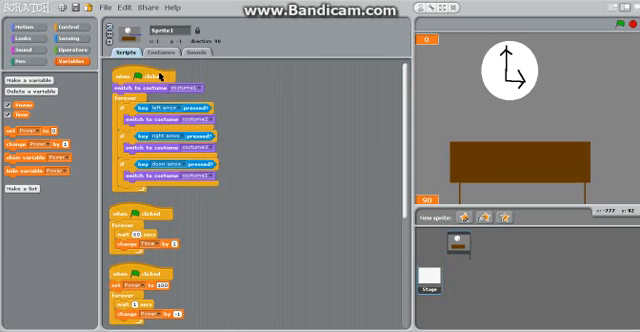
{"action": "mouse_move", "coordinate": [324, 120]}
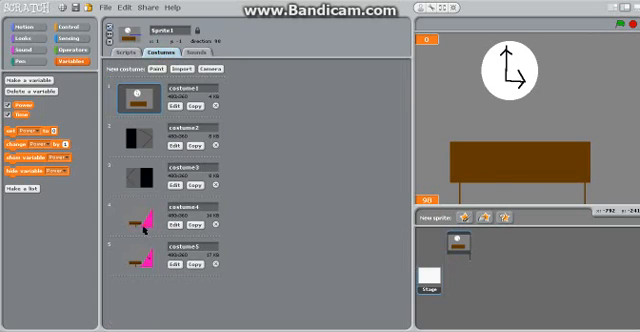
Show the pink out-of-order Foxy costume on stage, then return to the scripts
{"action": "left_click", "coordinate": [136, 214]}
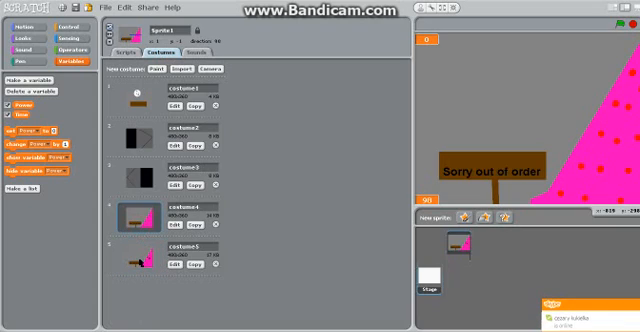
{"action": "left_click", "coordinate": [150, 264]}
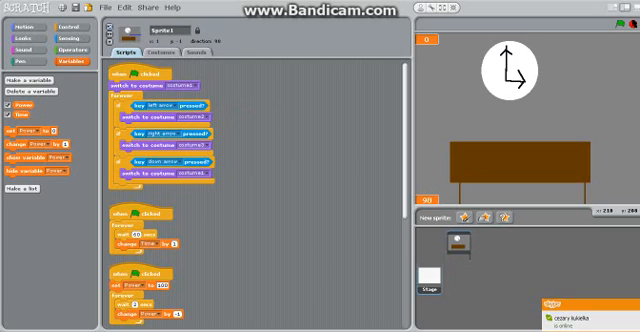
Bring up the sprite's costume list to begin painting a new costume
{"action": "left_click", "coordinate": [628, 18]}
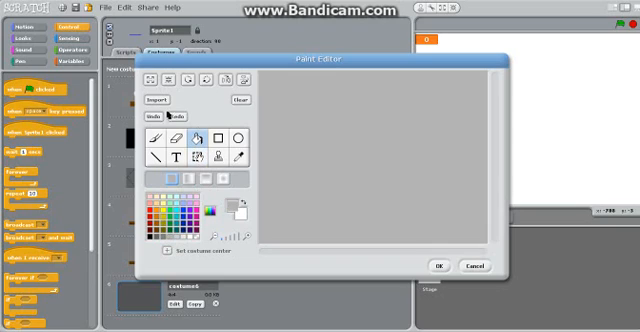
Import the TV-static image and accept it as a new costume
{"action": "left_click", "coordinate": [148, 100]}
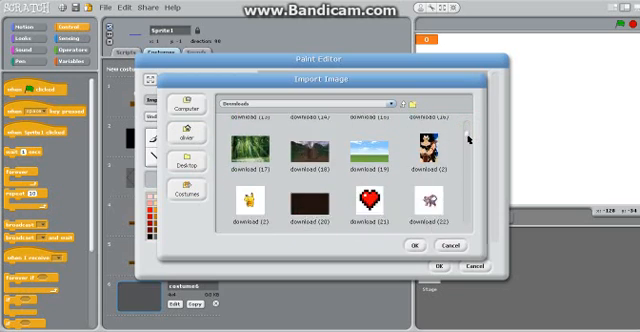
{"action": "scroll", "scroll_direction": "down", "scroll_amount": 3}
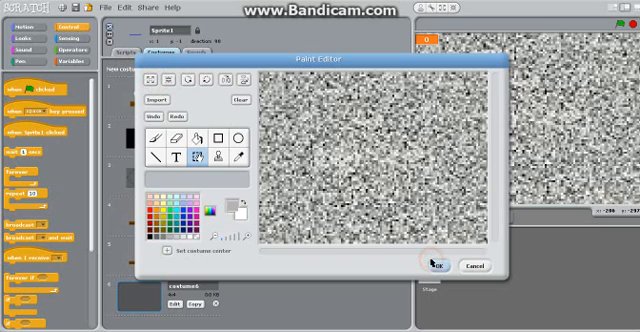
{"action": "left_click", "coordinate": [432, 266]}
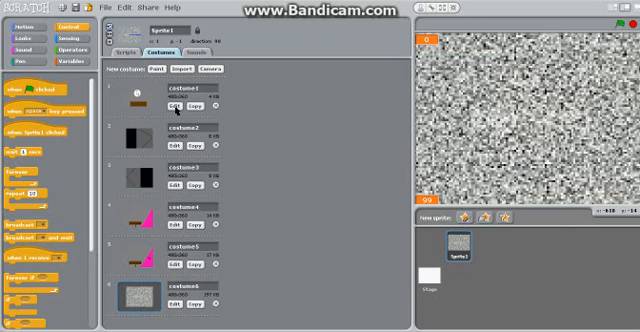
Run the costume-switching scripts so the static costume appears on stage
{"action": "left_click", "coordinate": [128, 40]}
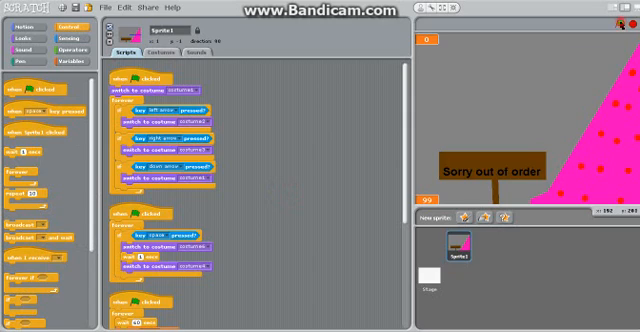
{"action": "left_click", "coordinate": [616, 28]}
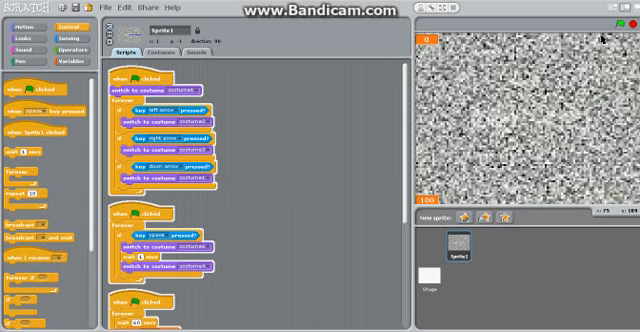
{"action": "left_click", "coordinate": [620, 16]}
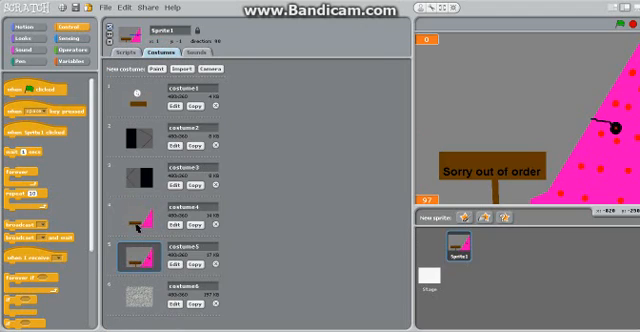
Return to the Foxy sprite's scripts with the out-of-order costume on stage
{"action": "left_click", "coordinate": [132, 56]}
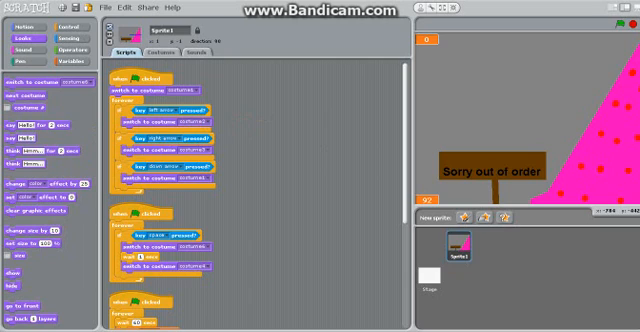
{"action": "mouse_move", "coordinate": [484, 62]}
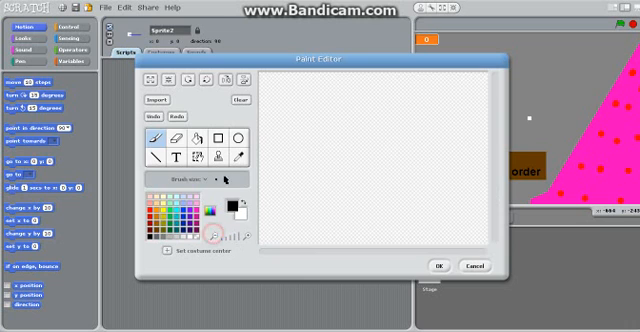
Write the label 'Time until foxy comes out.' on the blank canvas
{"action": "left_click", "coordinate": [184, 156]}
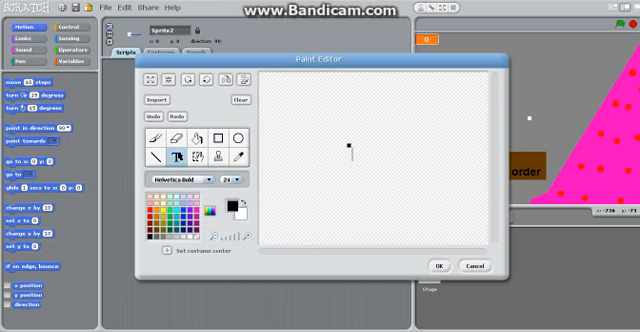
{"action": "type", "text": "Time til"}
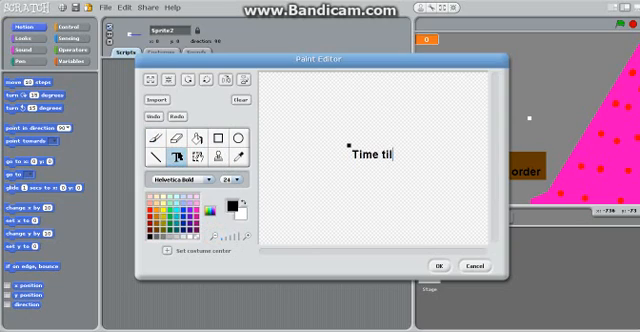
{"action": "type", "text": "until fo"}
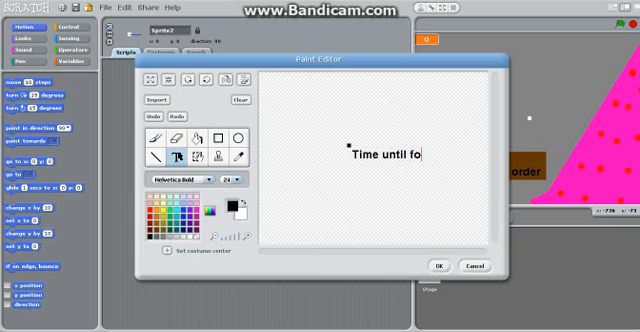
{"action": "type", "text": "xy comes o"}
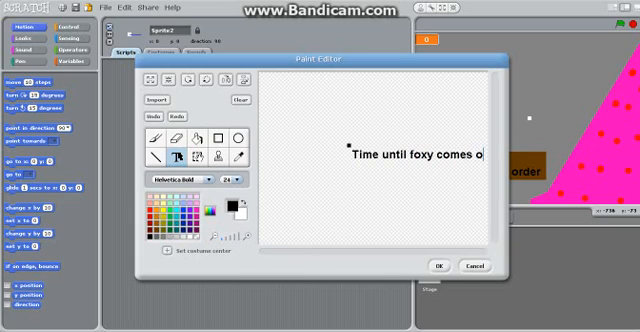
{"action": "type", "text": "ut."}
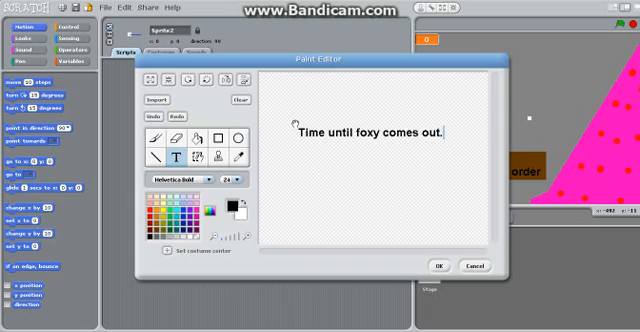
{"action": "mouse_move", "coordinate": [218, 138]}
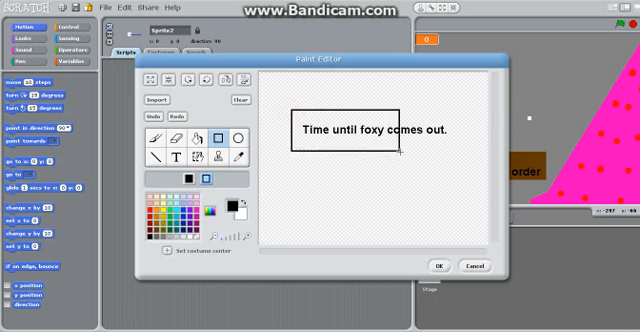
Fill the sign's background red and finish the new sign sprite
{"action": "left_click", "coordinate": [168, 136]}
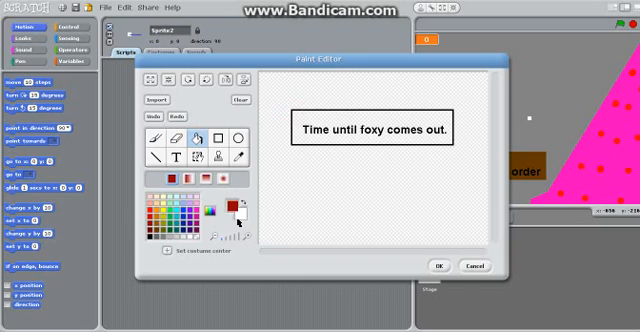
{"action": "left_click", "coordinate": [240, 210]}
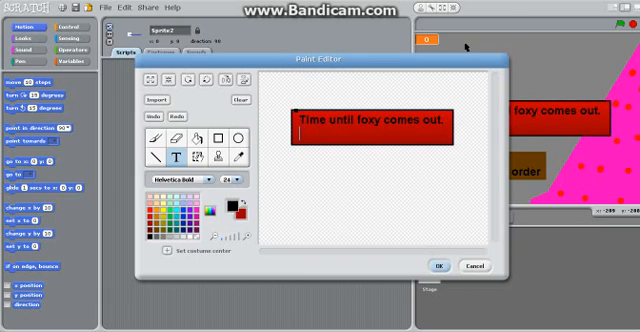
{"action": "left_click", "coordinate": [438, 266]}
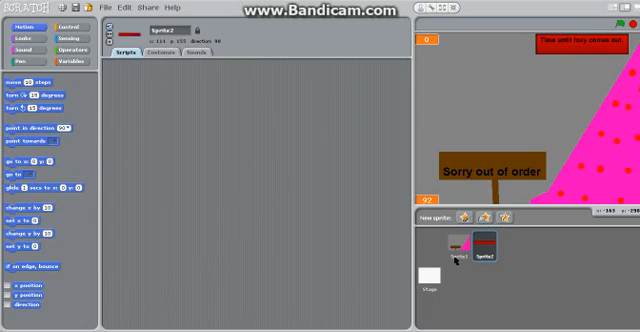
Create a new variable named 'Time' for the Foxy countdown
{"action": "left_click", "coordinate": [456, 248]}
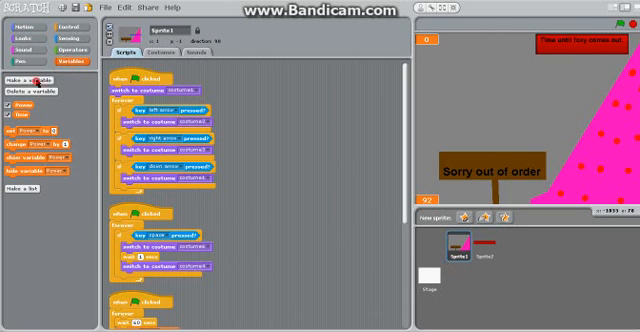
{"action": "left_click", "coordinate": [30, 72]}
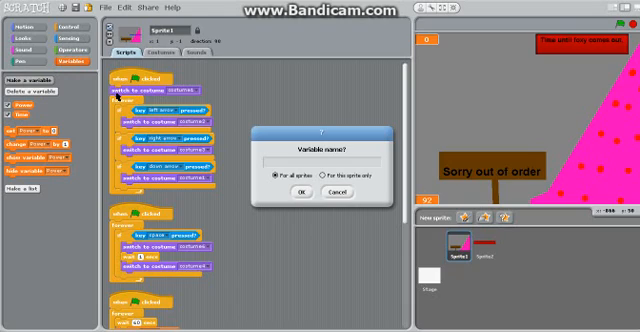
{"action": "type", "text": "Time until foxy come"}
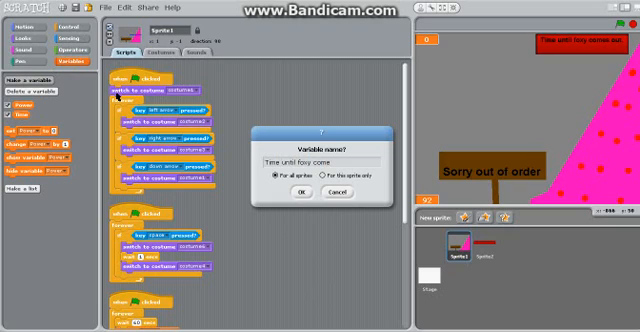
{"action": "left_click", "coordinate": [298, 192]}
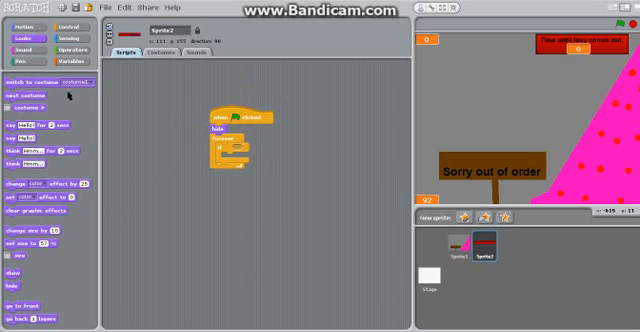
Add set-variable blocks and a wait inside a loop to the sign's green-flag script
{"action": "left_click", "coordinate": [60, 56]}
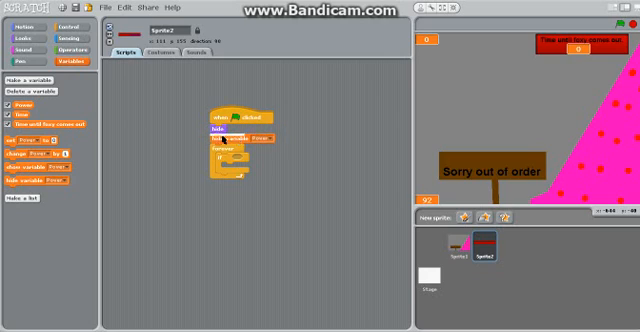
{"action": "left_click", "coordinate": [248, 128]}
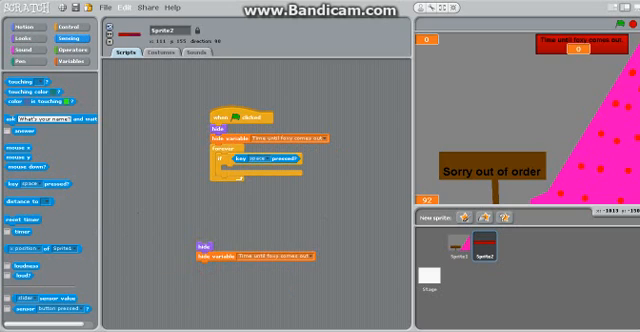
{"action": "left_click", "coordinate": [20, 28]}
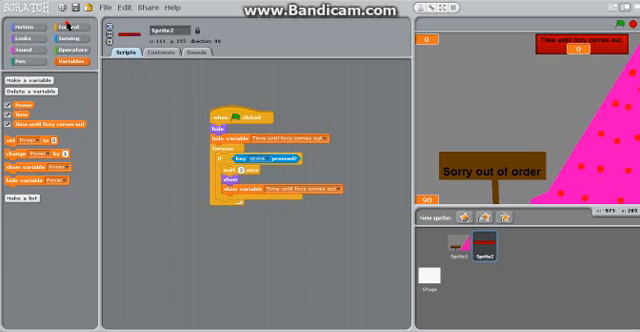
{"action": "left_click", "coordinate": [60, 12]}
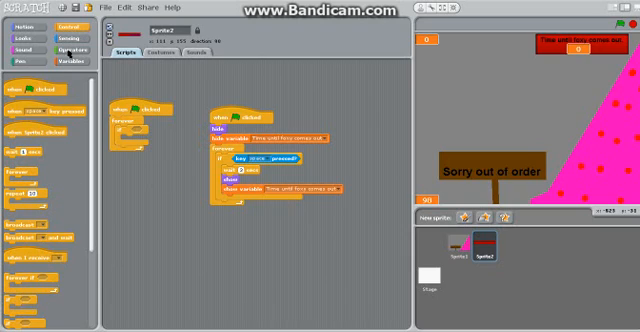
Build a second green-flag script with a wait and a change-variable block for the timer
{"action": "left_click", "coordinate": [64, 26]}
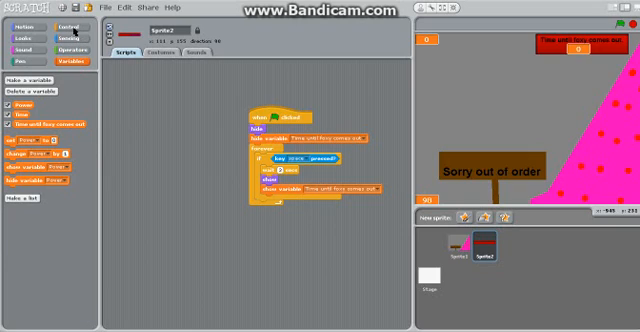
{"action": "left_click", "coordinate": [62, 18]}
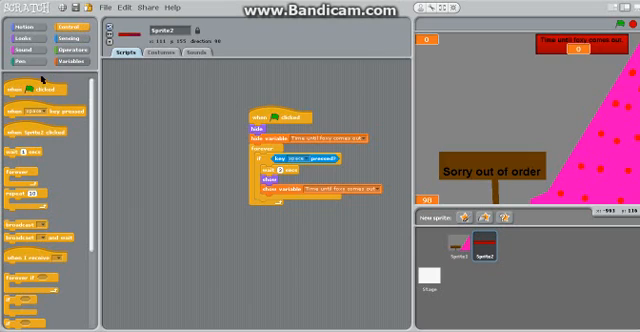
{"action": "left_click_drag", "start_coordinate": [40, 88], "coordinate": [184, 114]}
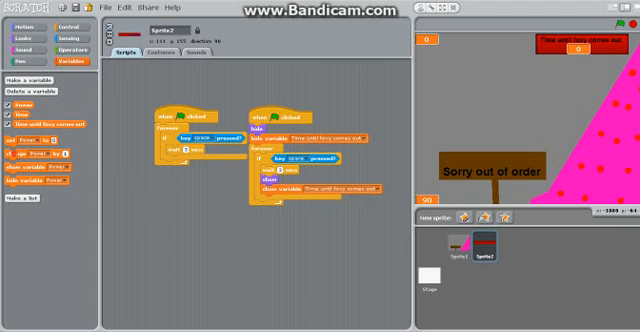
{"action": "left_click", "coordinate": [180, 146]}
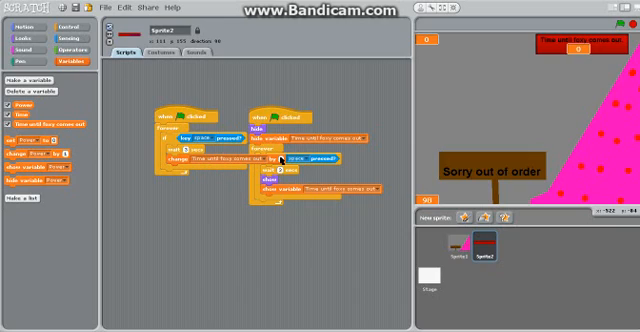
{"action": "mouse_move", "coordinate": [124, 82]}
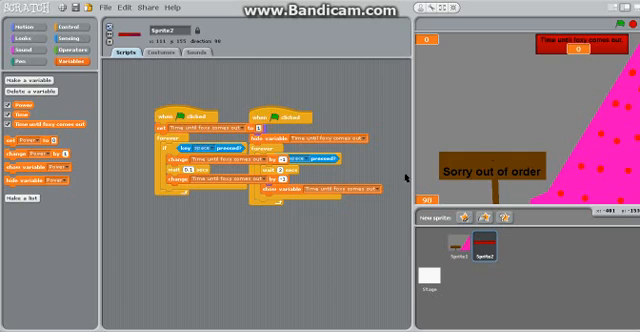
Run the project with the green flag, watch the static and Foxy countdown, then stop it
{"action": "left_click", "coordinate": [620, 16]}
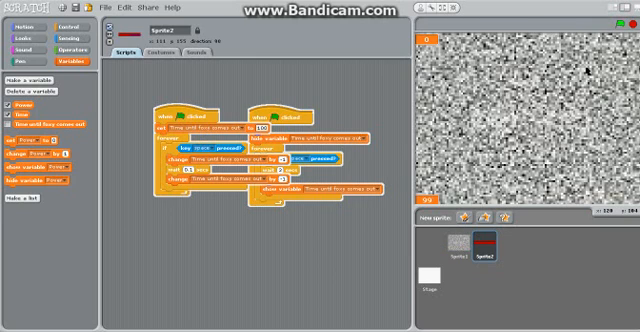
{"action": "left_click", "coordinate": [626, 16]}
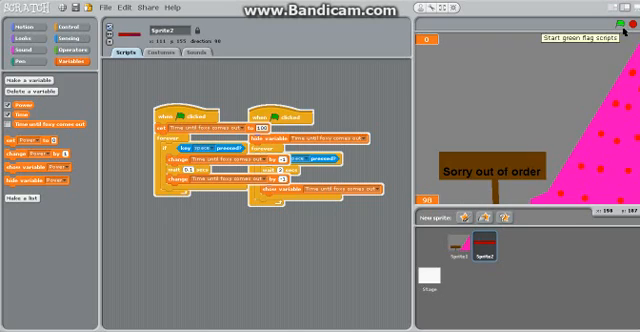
{"action": "left_click", "coordinate": [620, 16]}
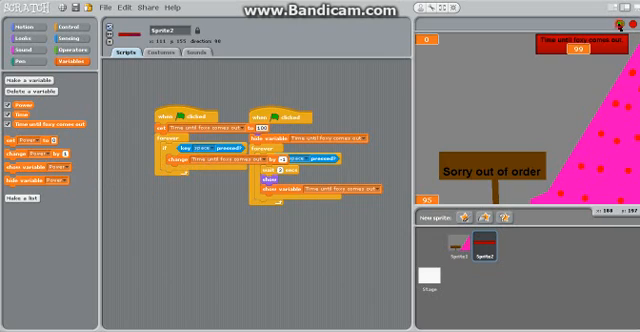
{"action": "left_click", "coordinate": [620, 10]}
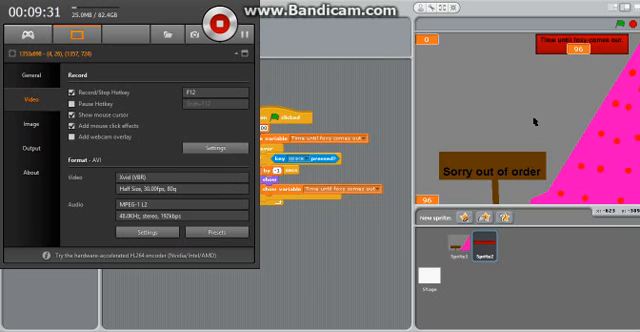
{"action": "mouse_move", "coordinate": [240, 50]}
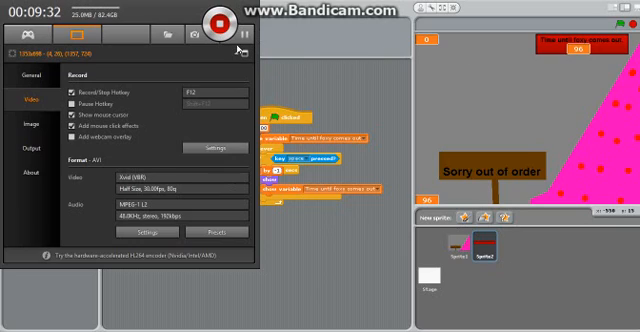